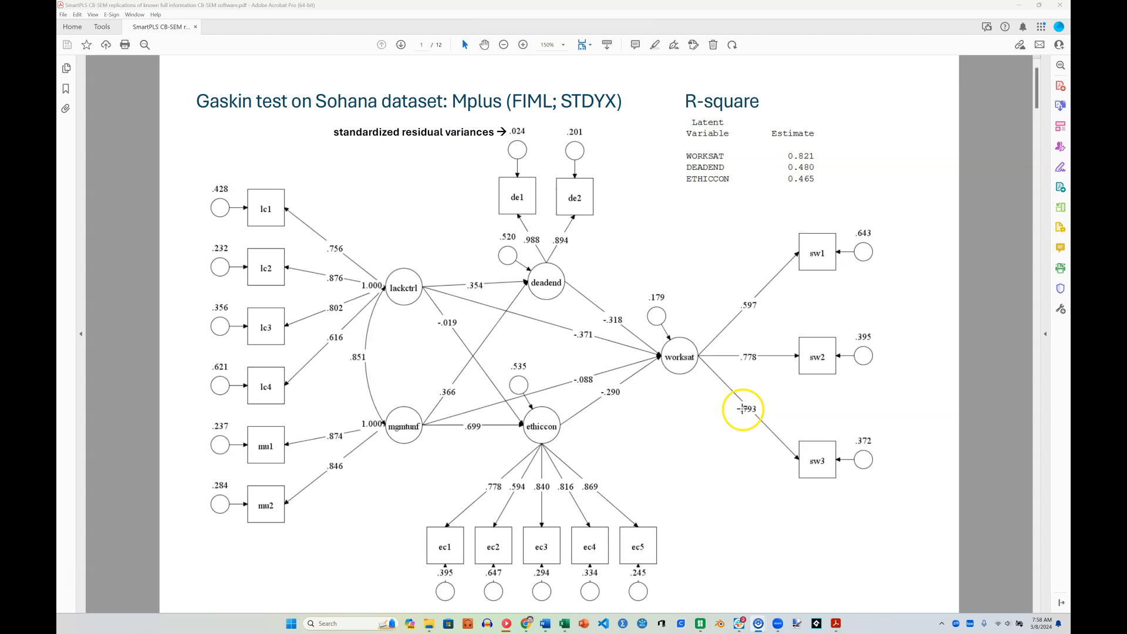
Move to the SmartPLS diagram on page 2 and magnify the -0.318 DeadEnd to WorkSat path
scroll(down, 3)
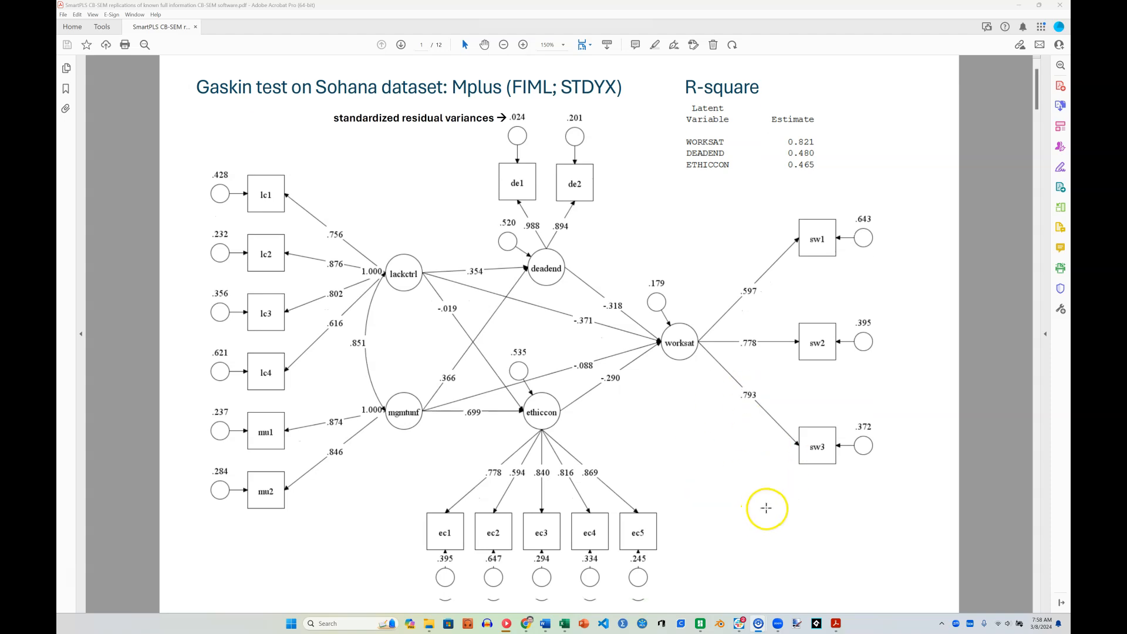
click(402, 45)
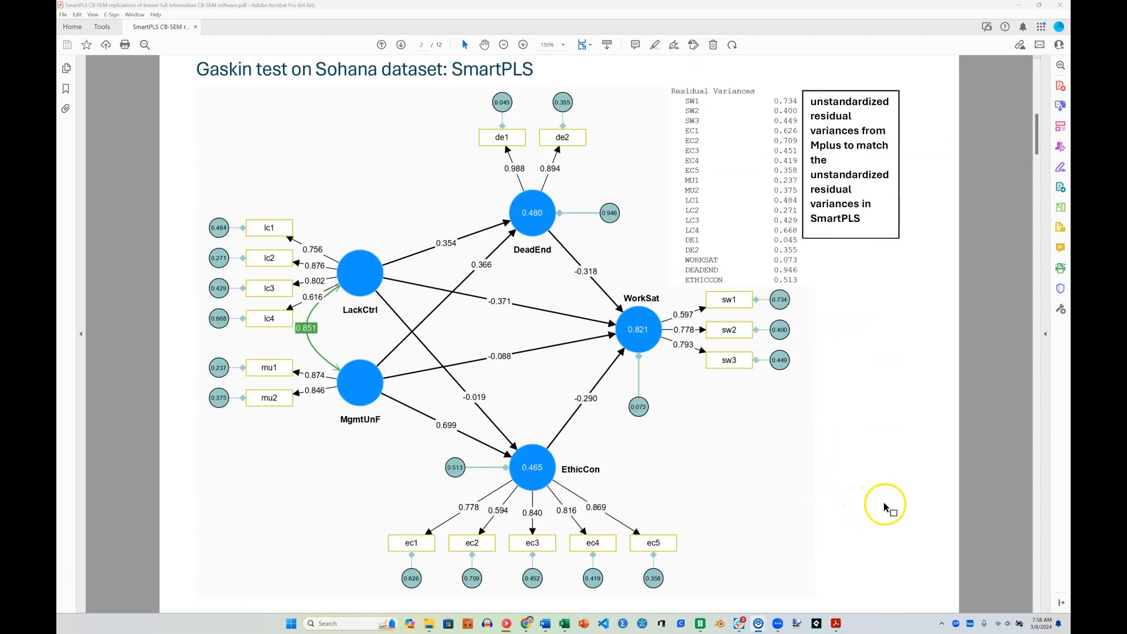
mouse_move(891, 504)
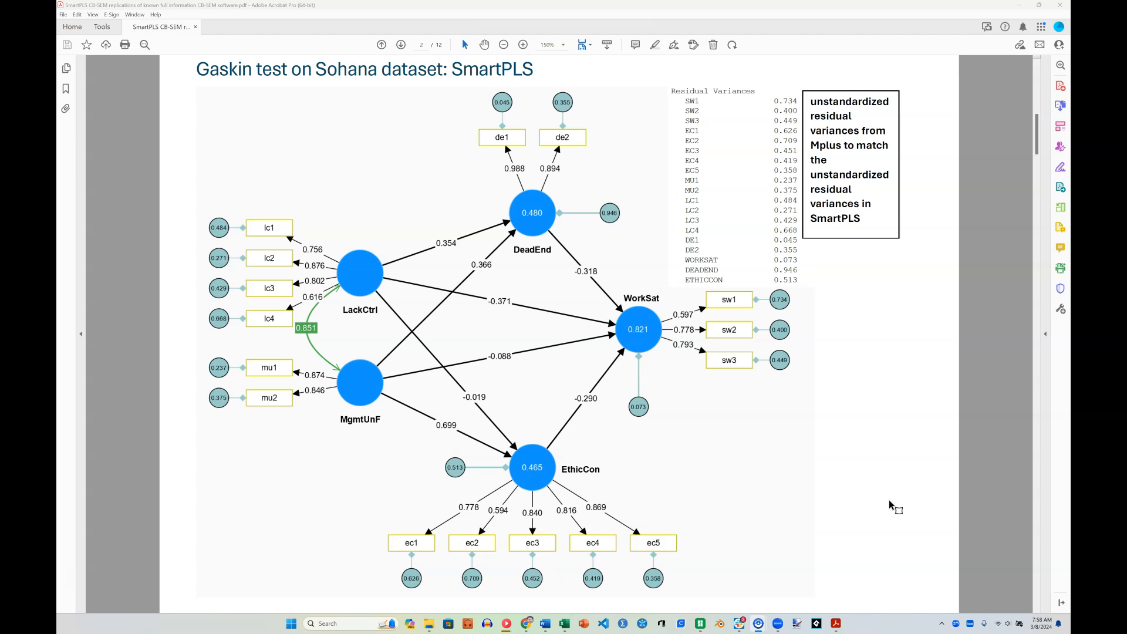
mouse_move(688, 431)
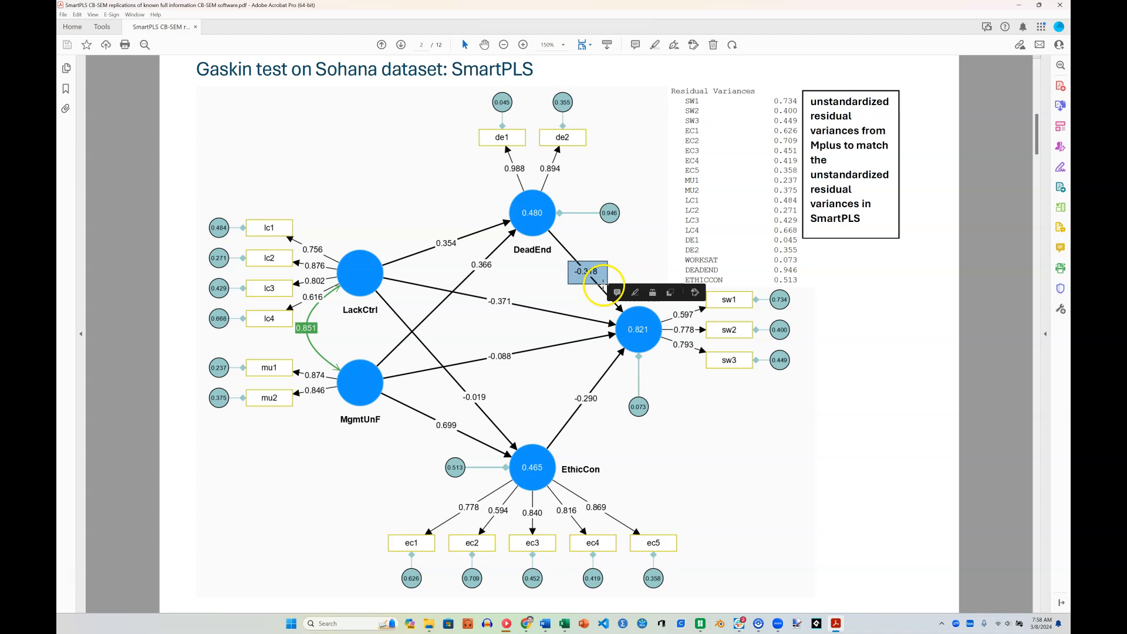
click(522, 45)
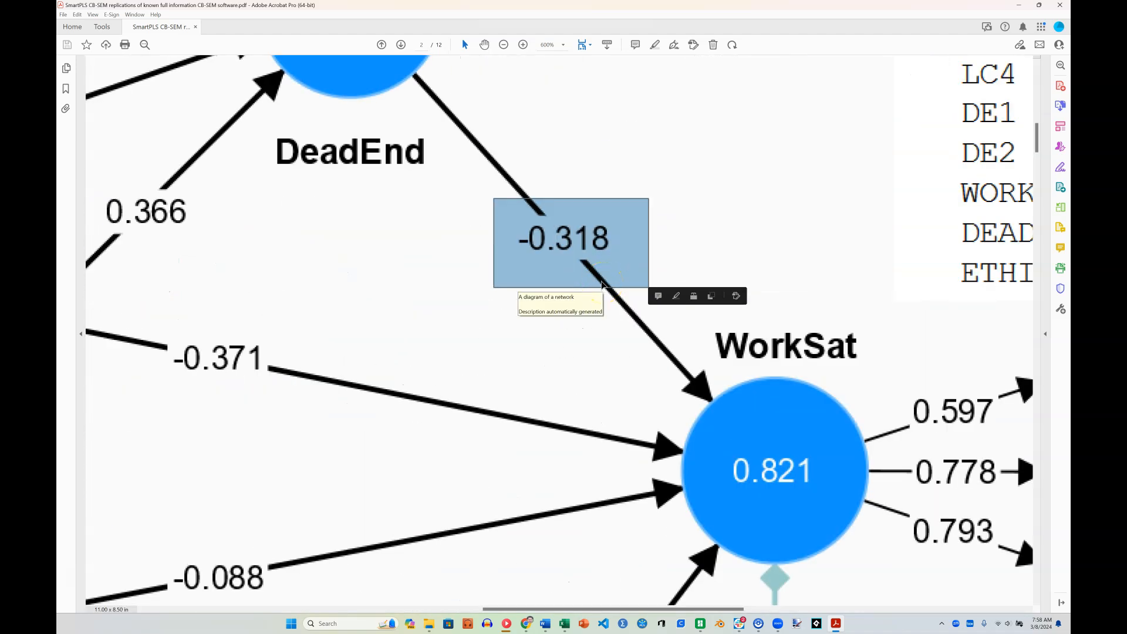
click(504, 45)
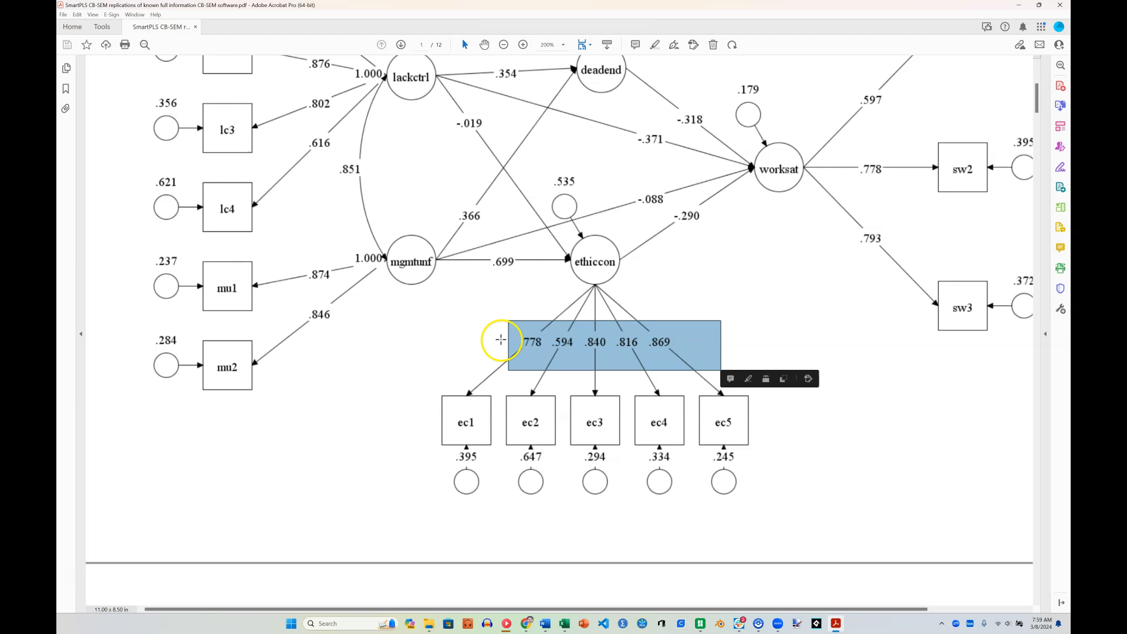
Mark the five Mplus ethiccon loading values for comparison with SmartPLS
drag(501, 339, 583, 358)
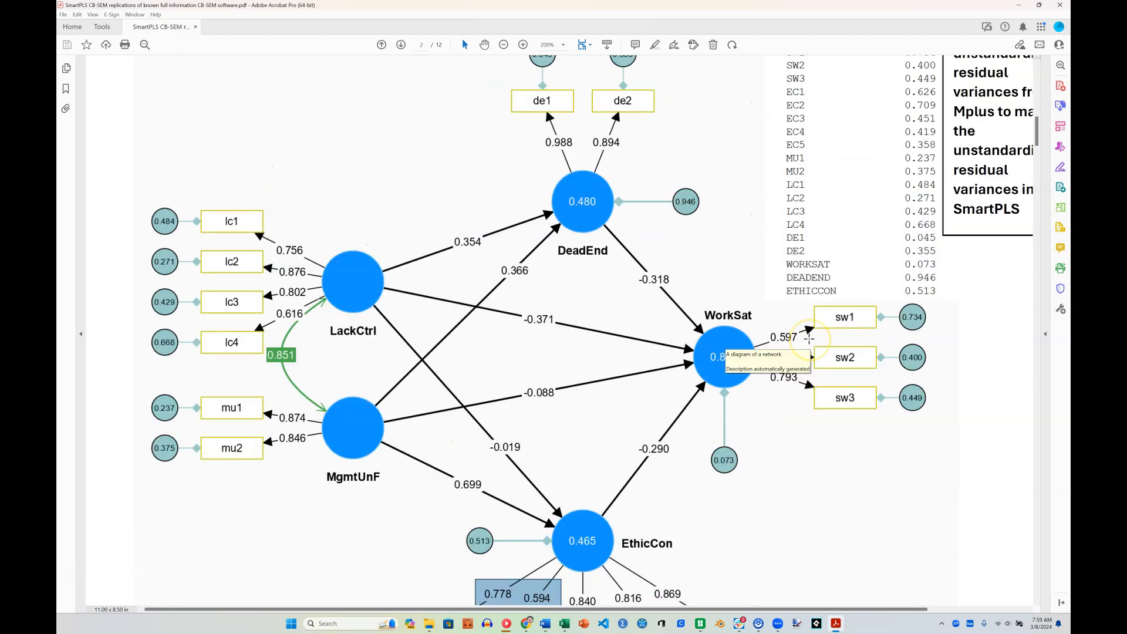
Magnify the sw1 residual circle 0.734, then the WorkSat and EthicCon 0.513 residual circles
scroll(down, 3)
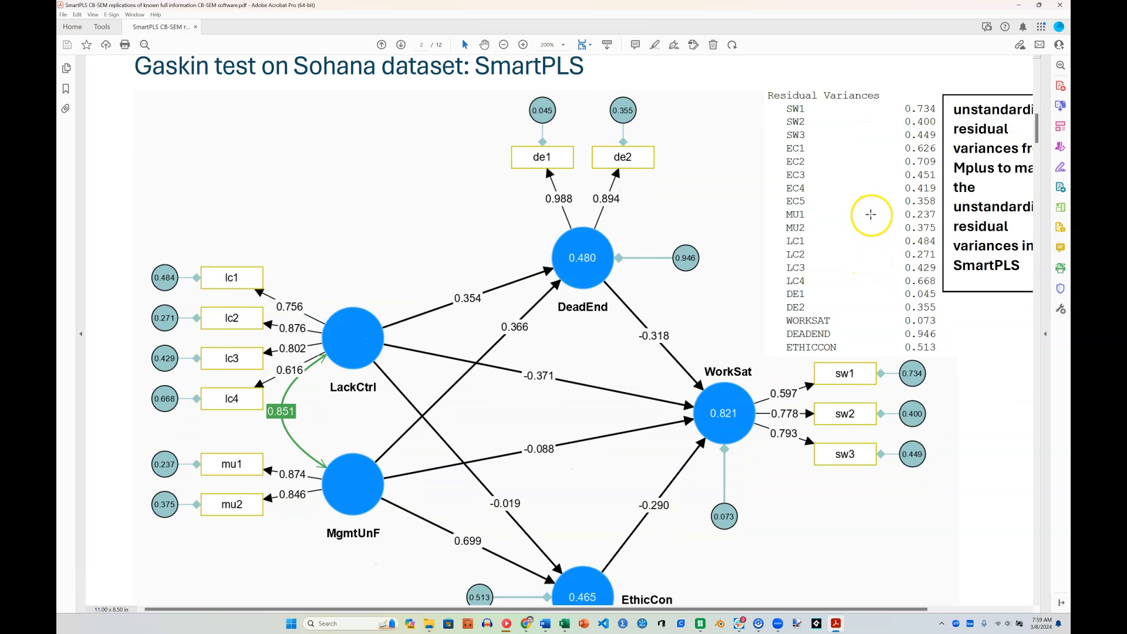
mouse_move(866, 215)
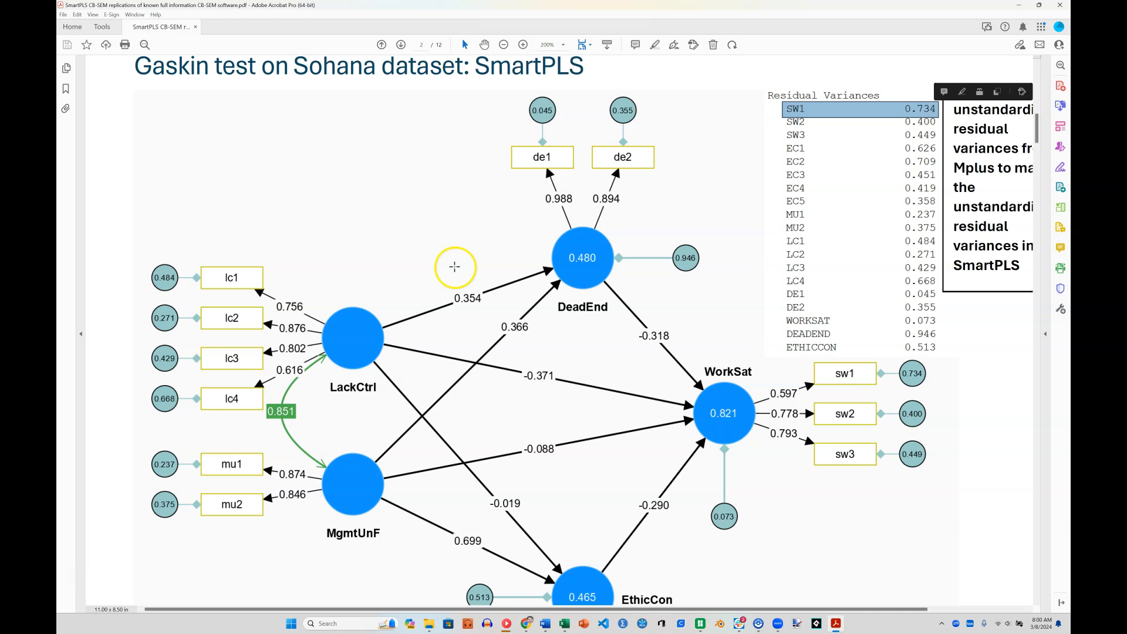
mouse_move(896, 364)
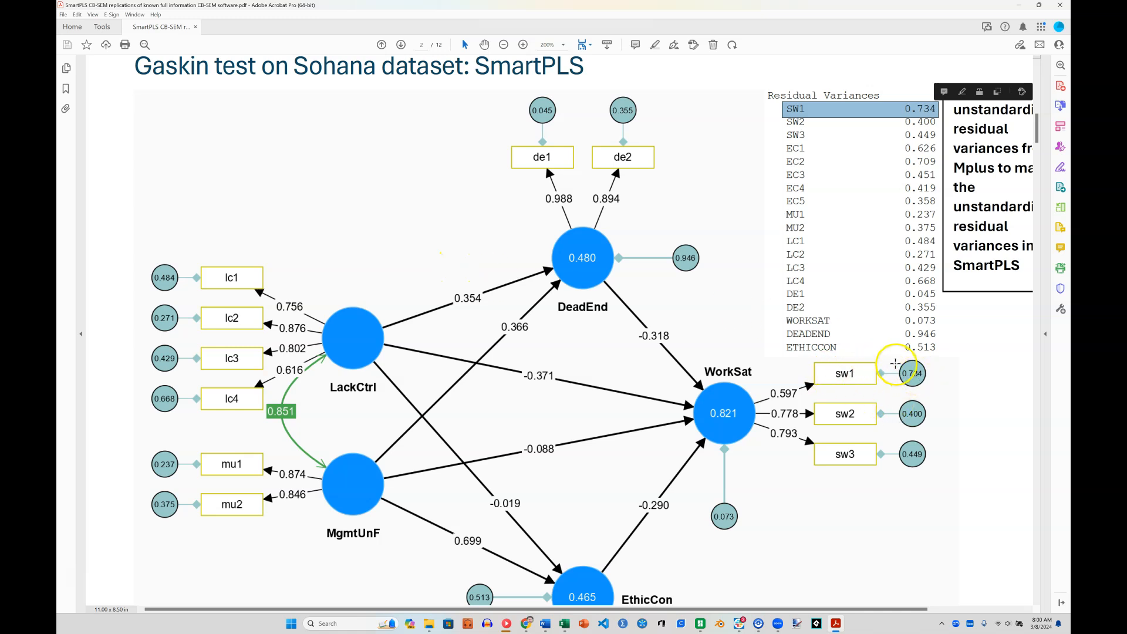
click(523, 44)
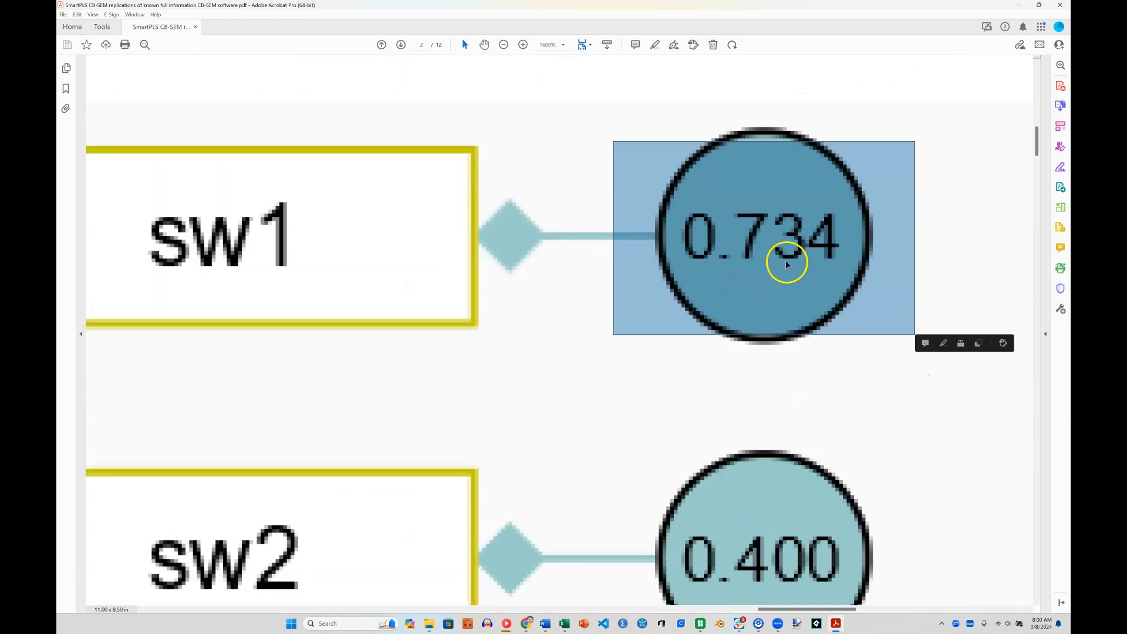
click(503, 44)
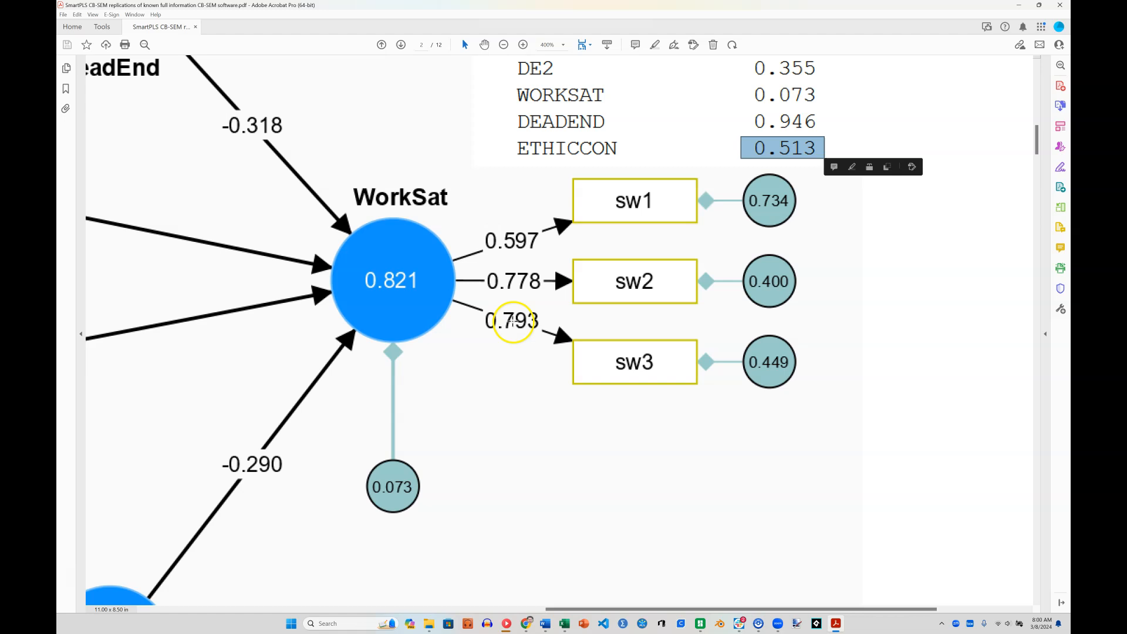
click(504, 45)
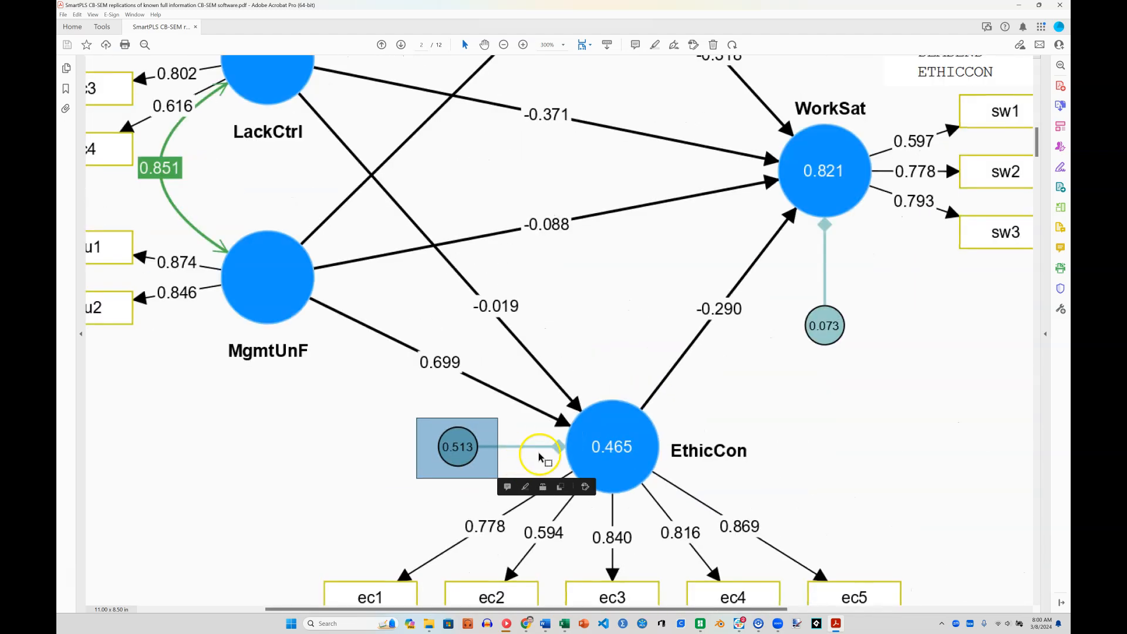
click(503, 45)
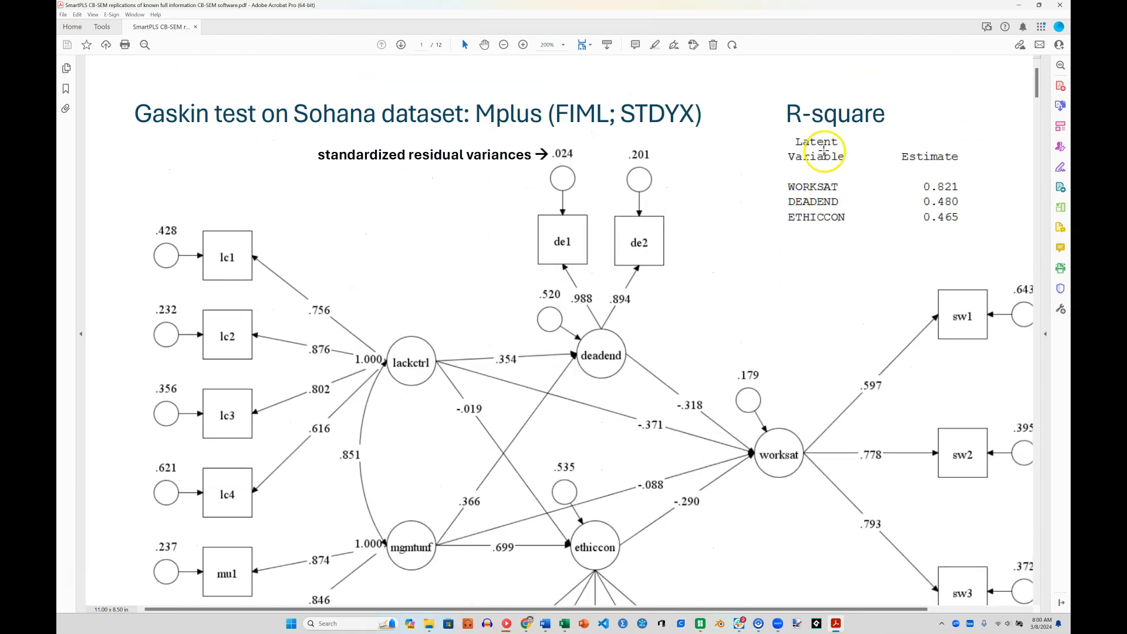
Mark the Mplus WORKSAT R-square 0.821 and return to the matching SmartPLS 0.821
double_click(940, 186)
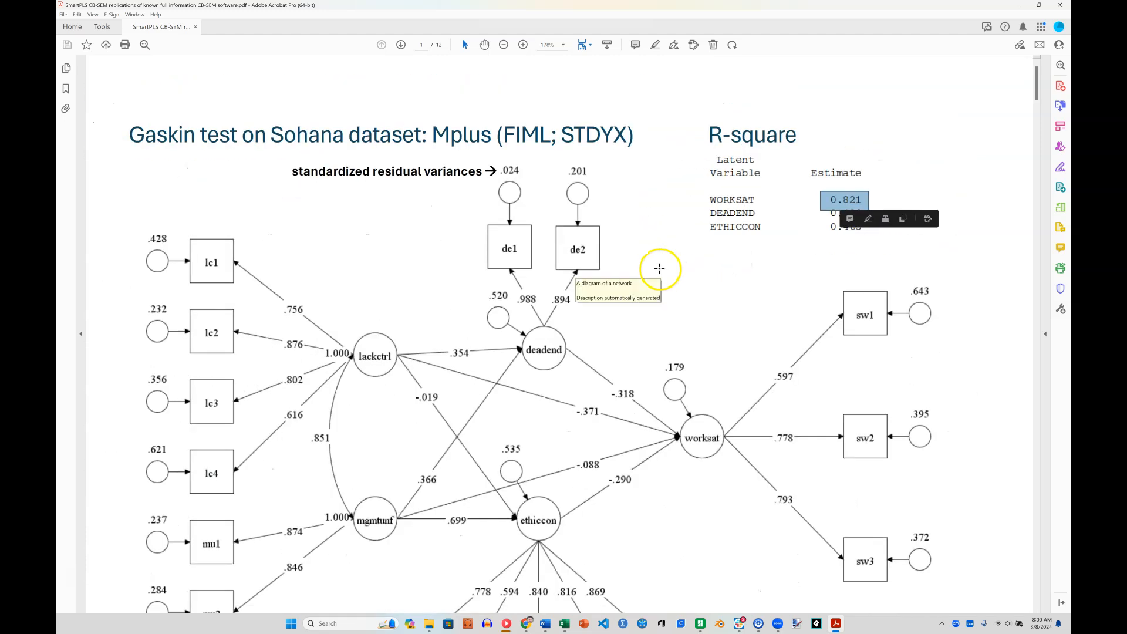
scroll(down, 3)
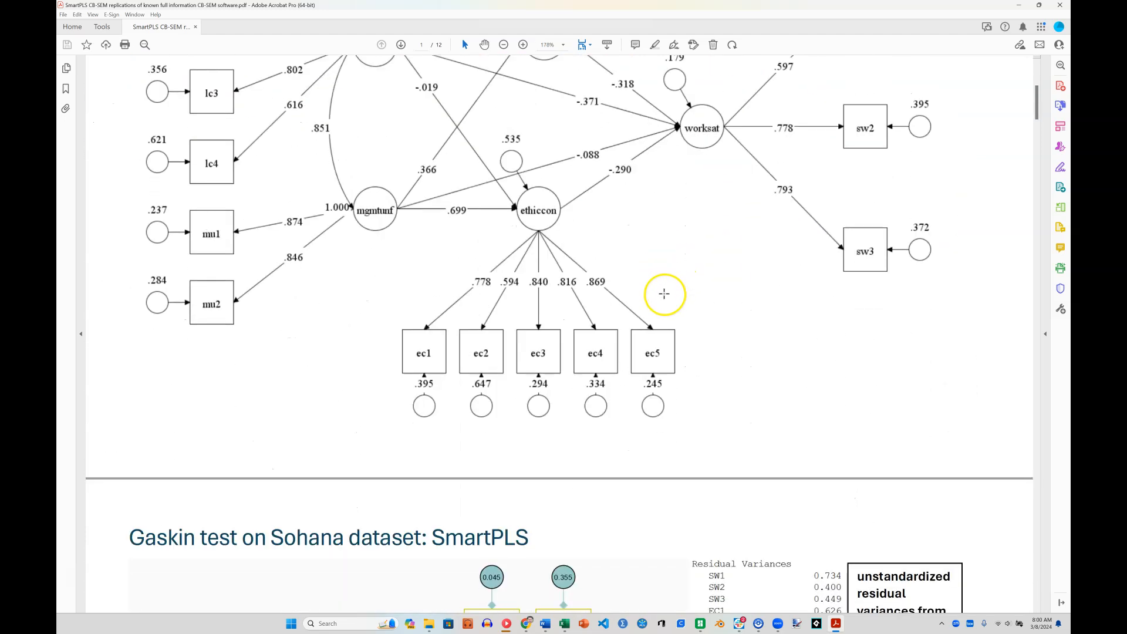
click(400, 45)
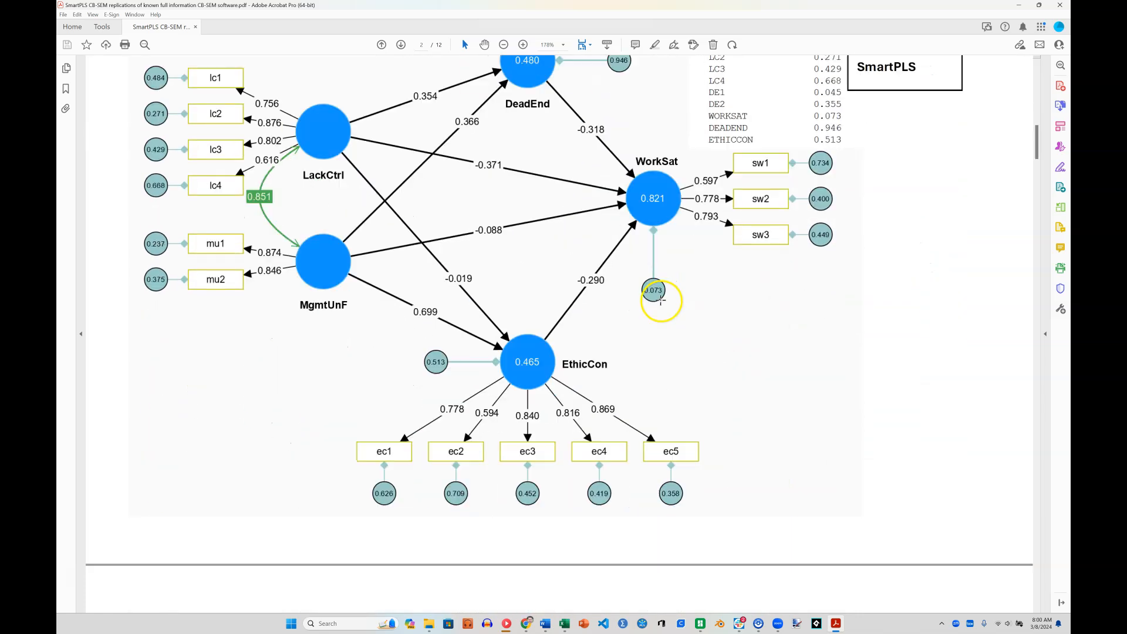
Review the Byrne 2016 AMOS alienation output against its SmartPLS replication diagram
scroll(down, 3)
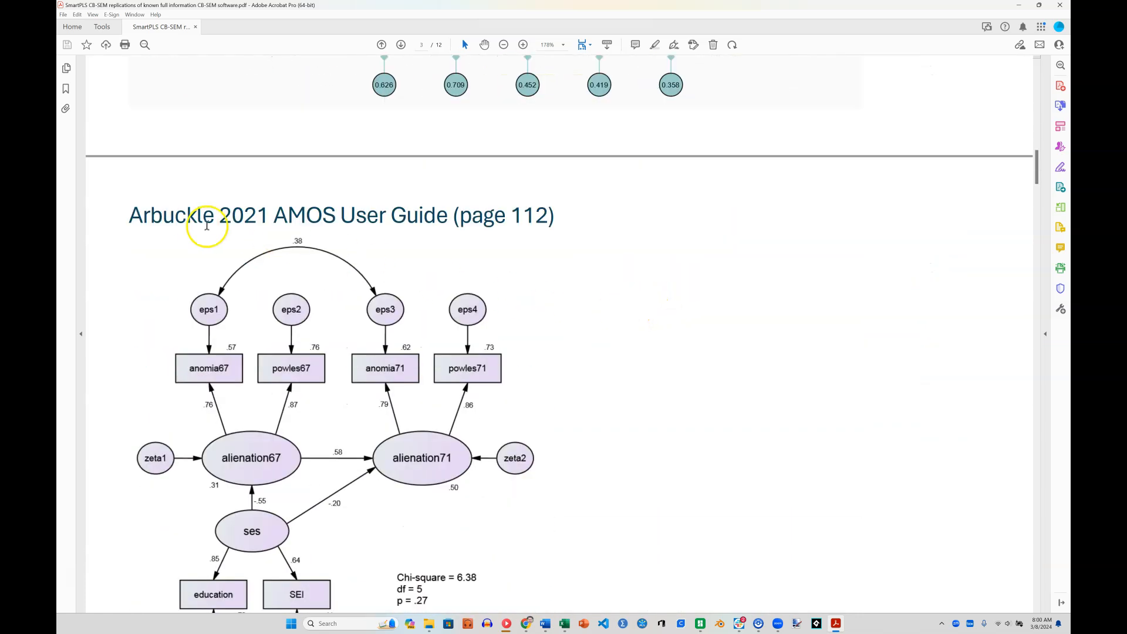
scroll(down, 3)
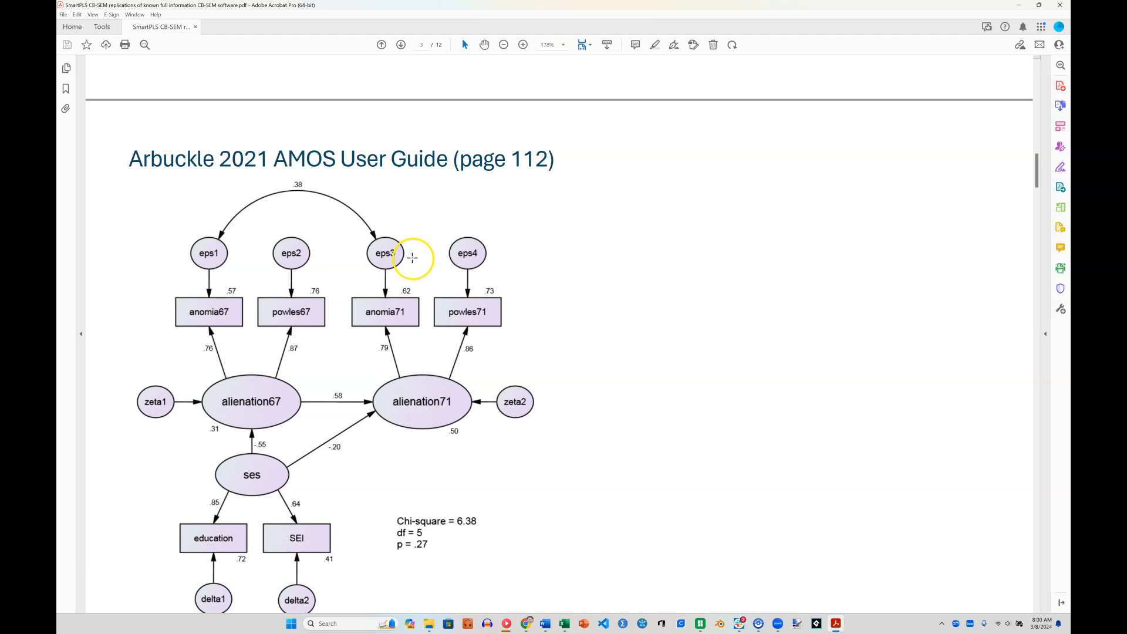
scroll(down, 3)
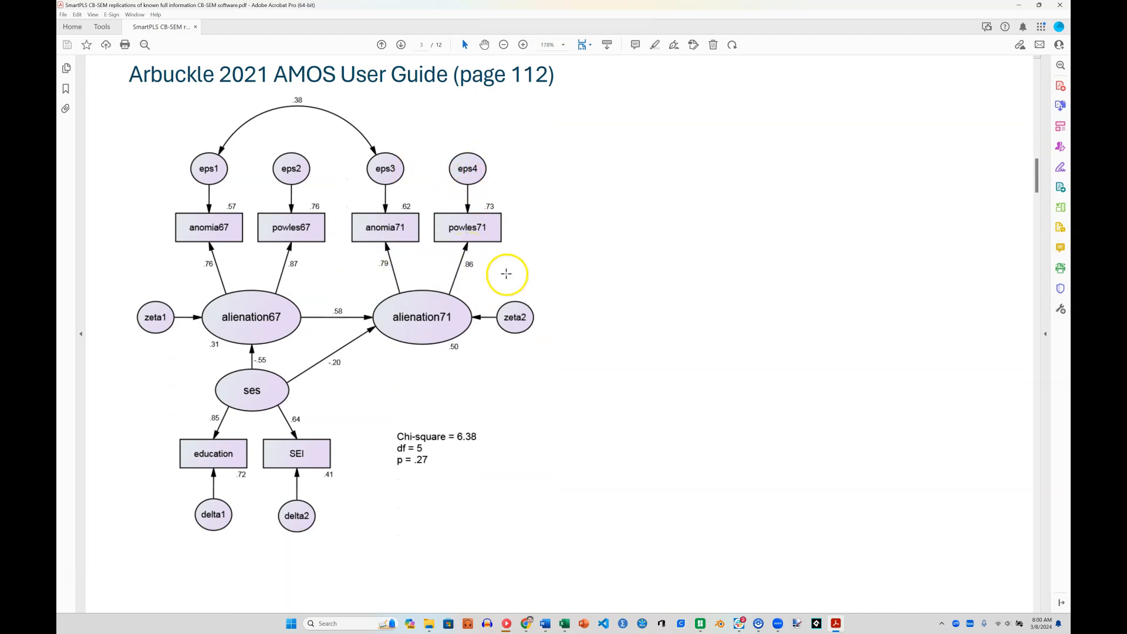
mouse_move(557, 151)
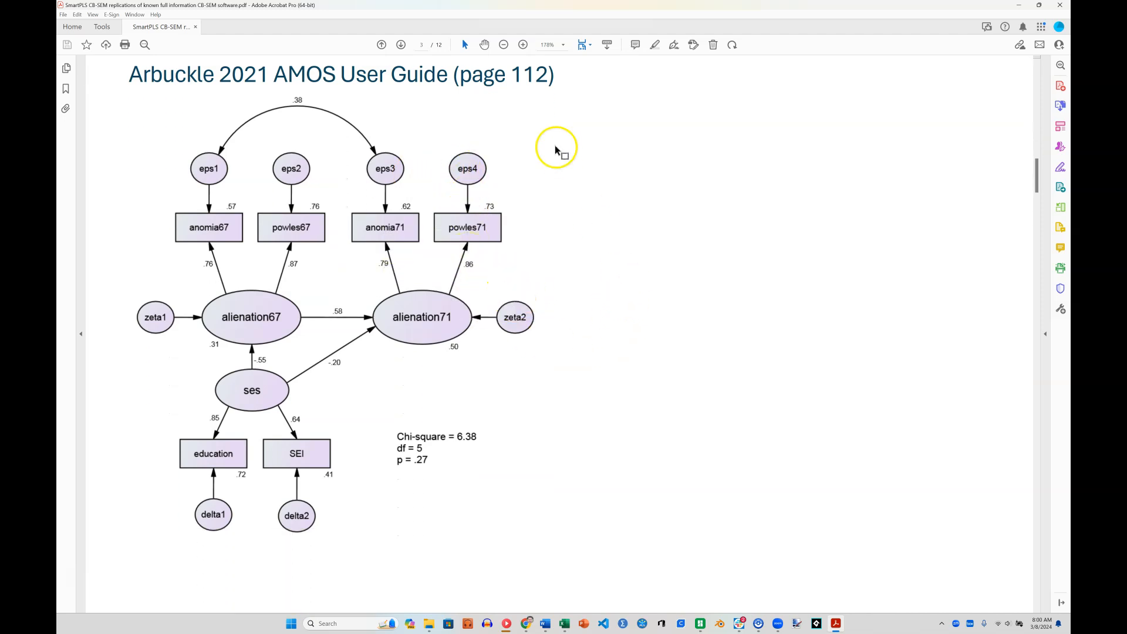
mouse_move(584, 352)
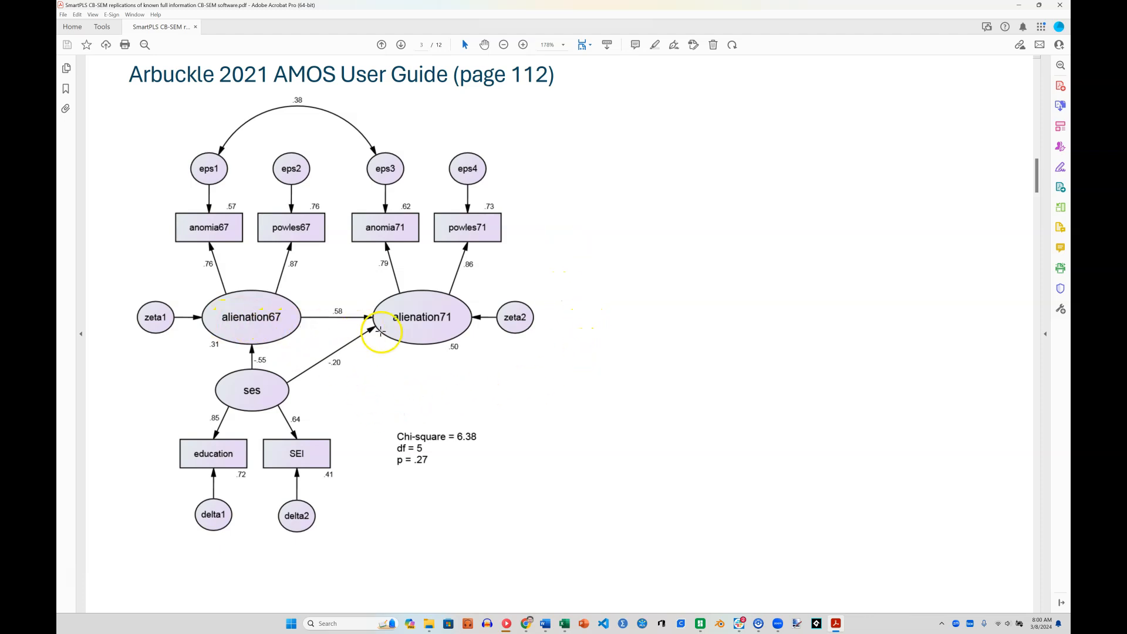
mouse_move(329, 309)
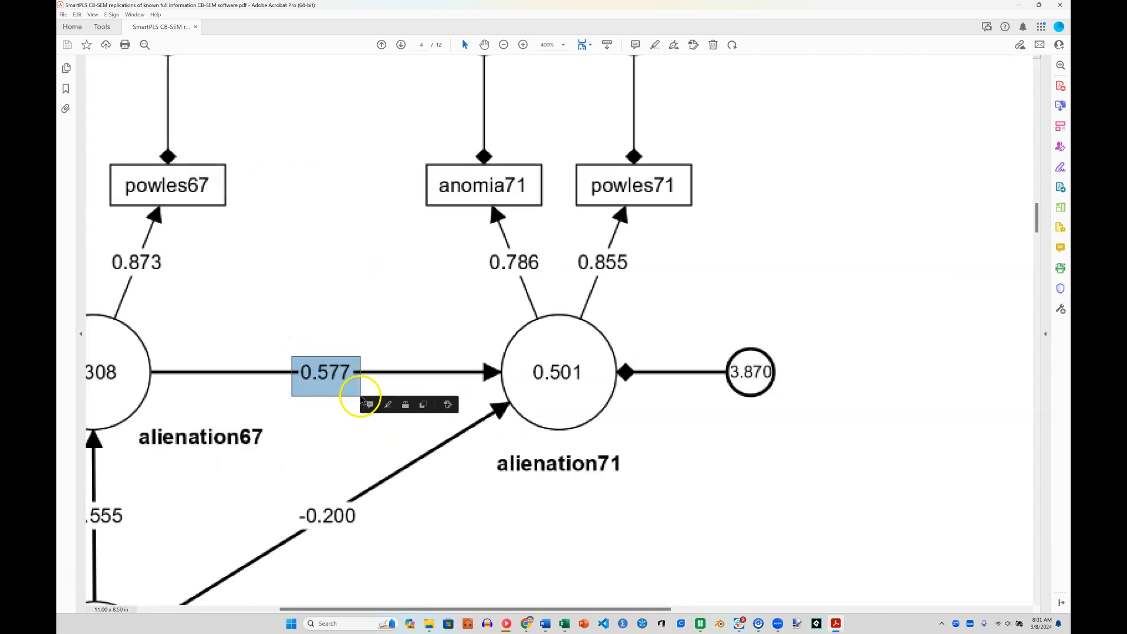
click(504, 44)
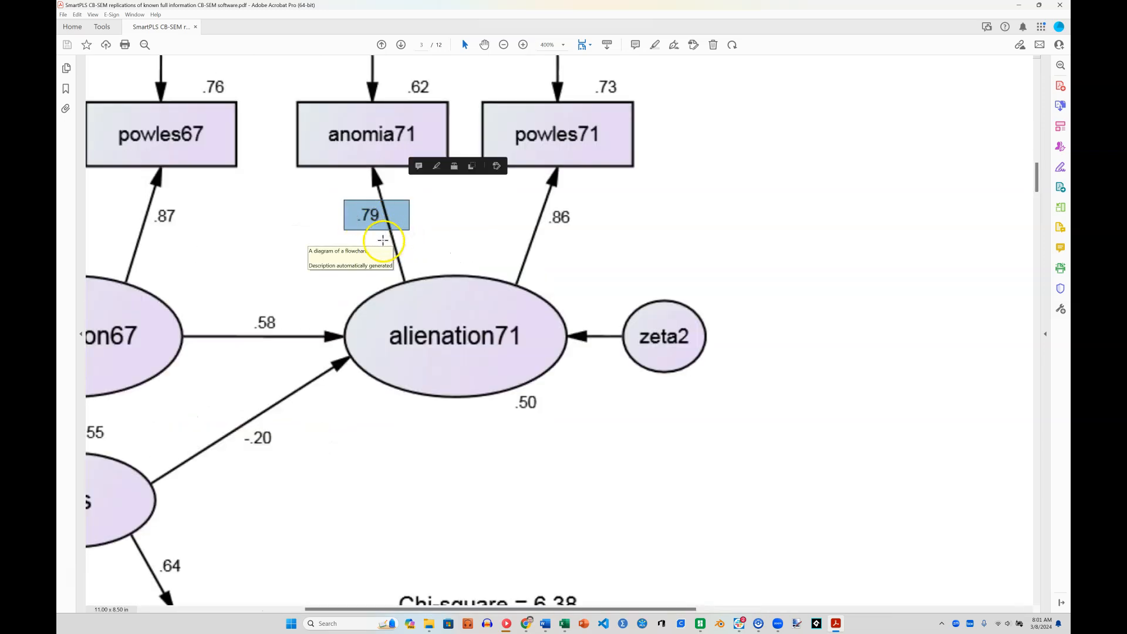
click(503, 45)
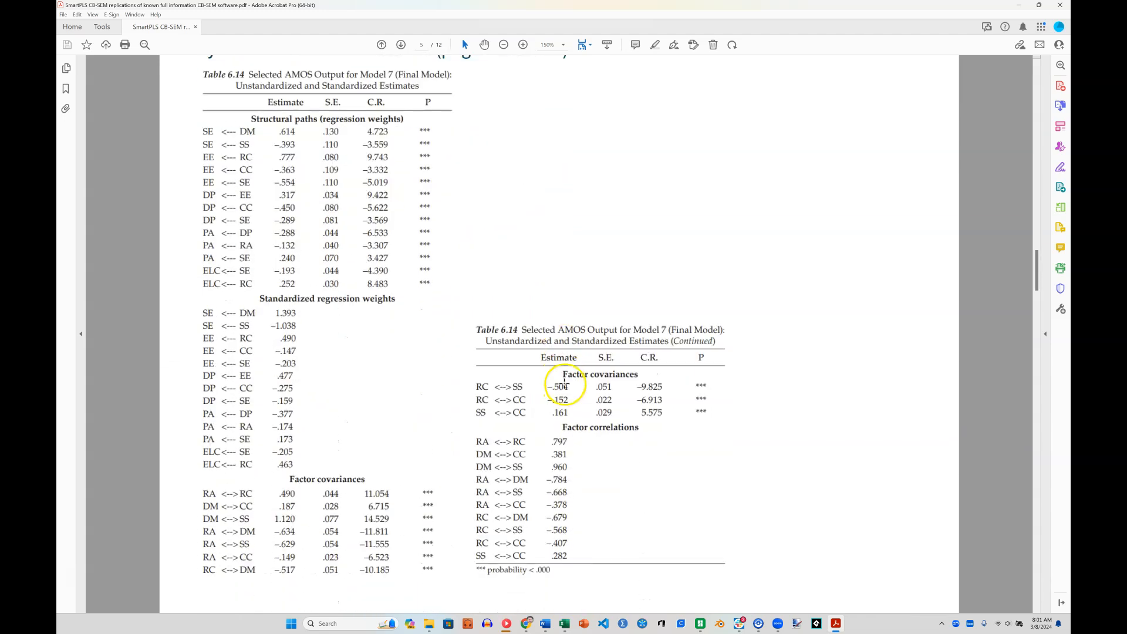
Continue down to the Diamantopoulos 2011 LISREL results page
scroll(down, 3)
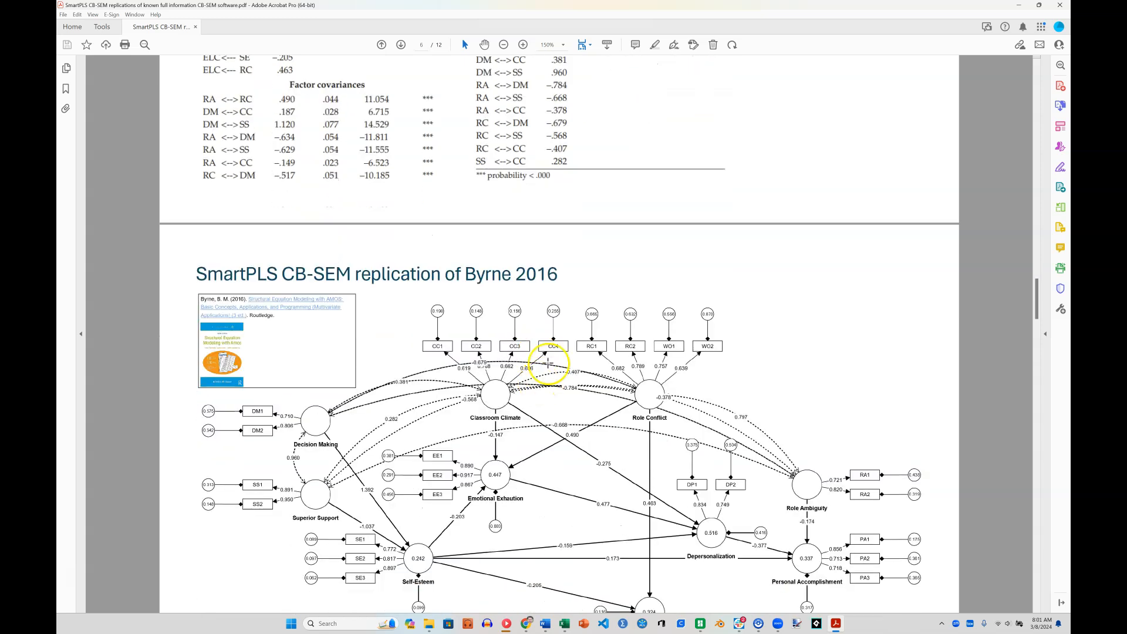
scroll(down, 3)
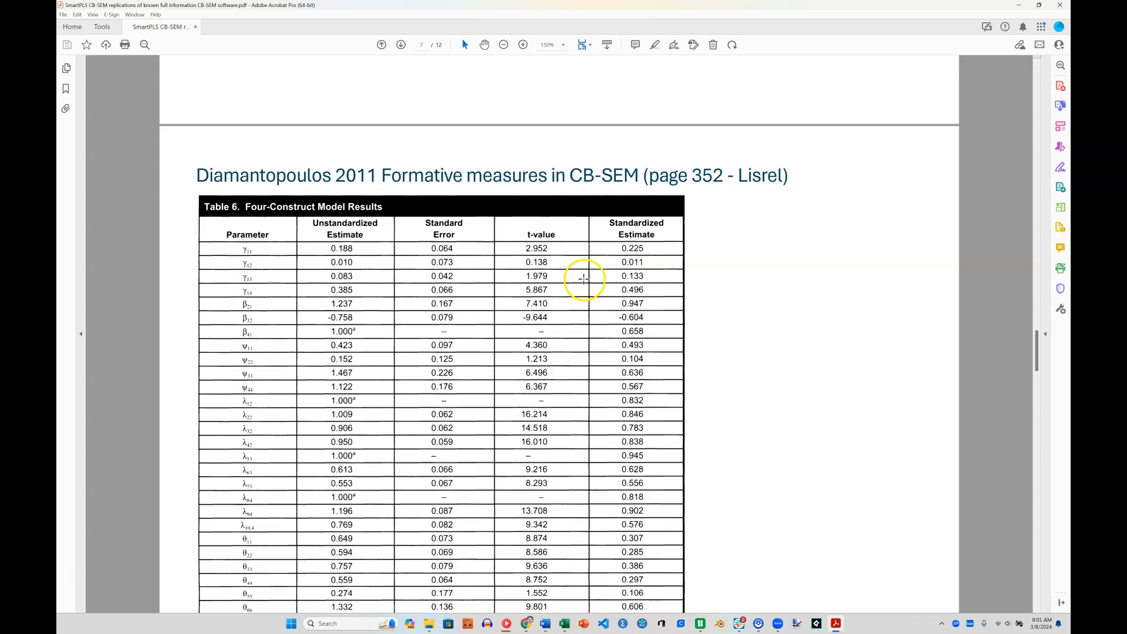
Select 'Lisrel' in the Diamantopoulos heading and magnify Table 6 estimates such as -0.604 and 0.838
double_click(766, 174)
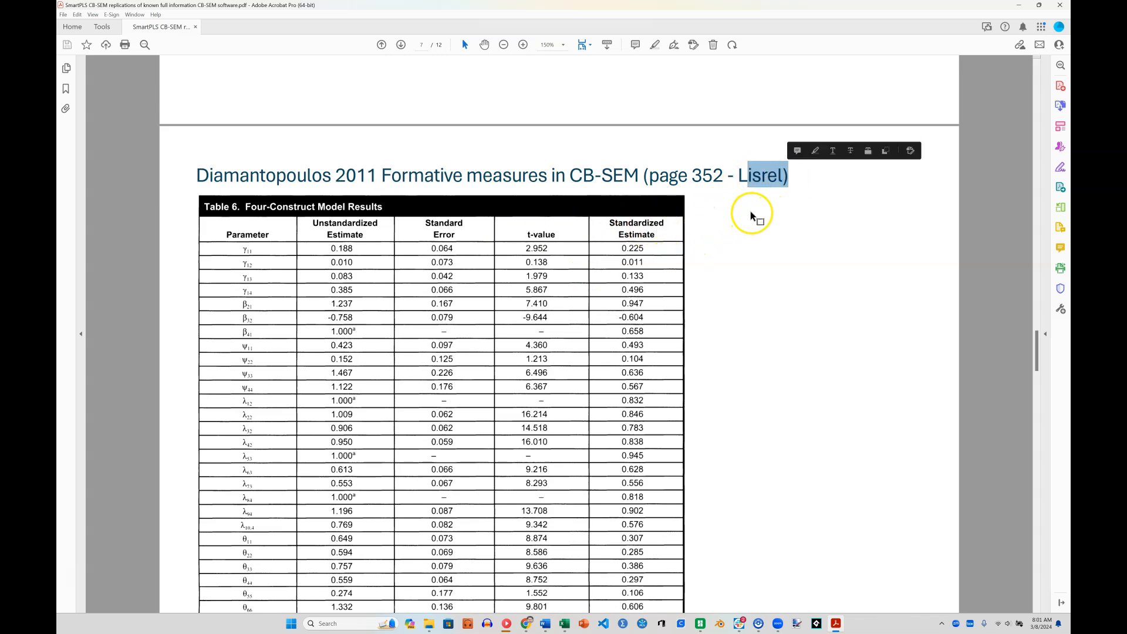
mouse_move(760, 281)
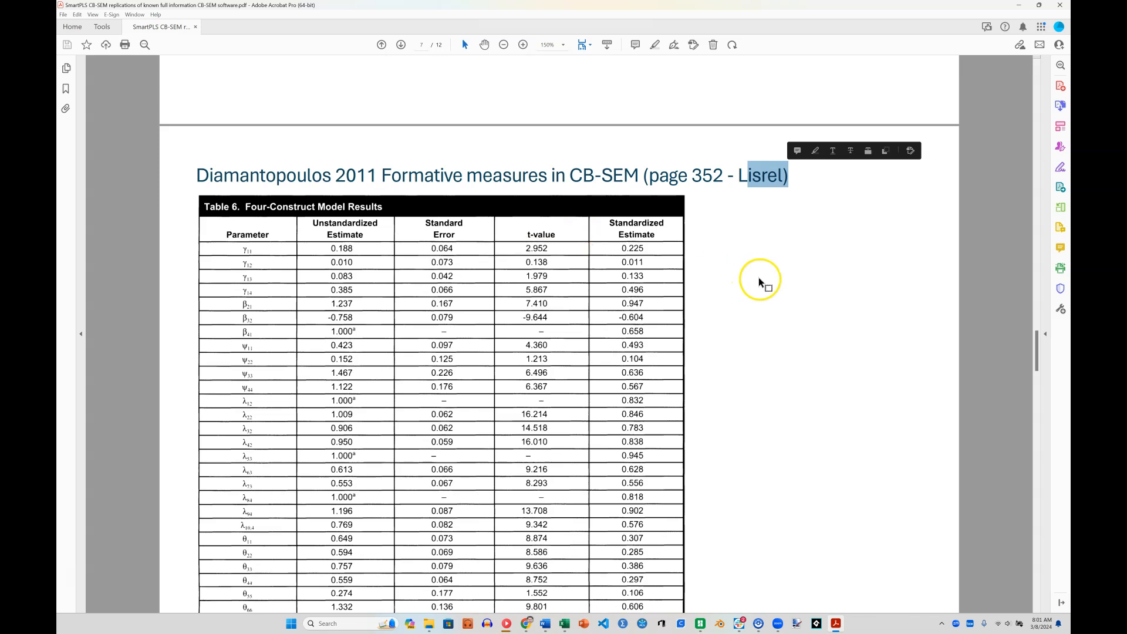
scroll(down, 3)
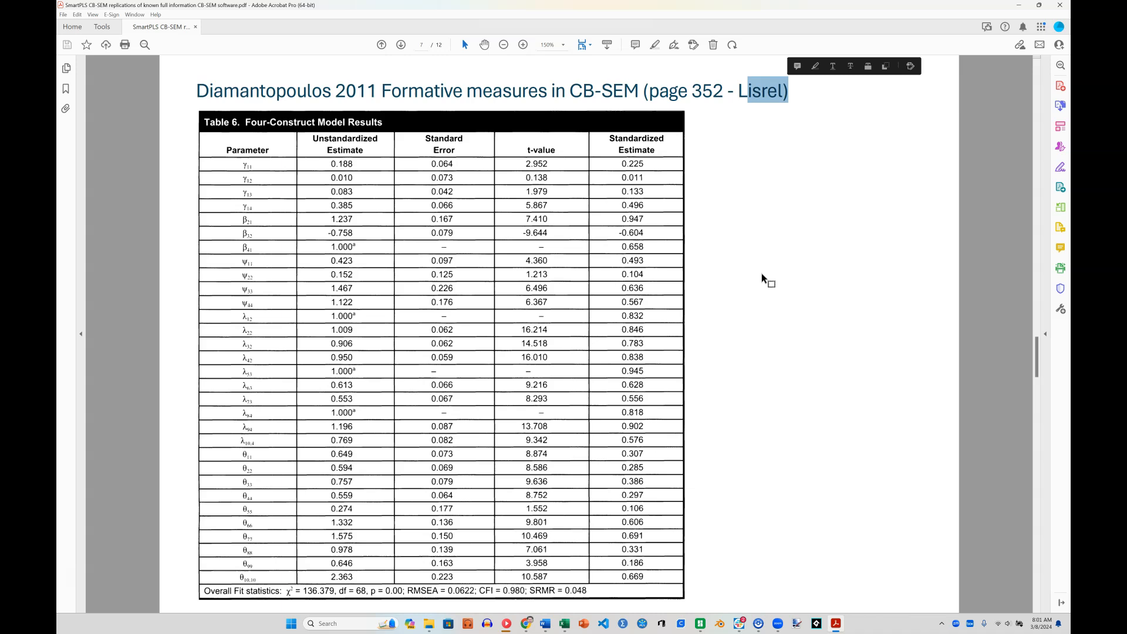
scroll(down, 3)
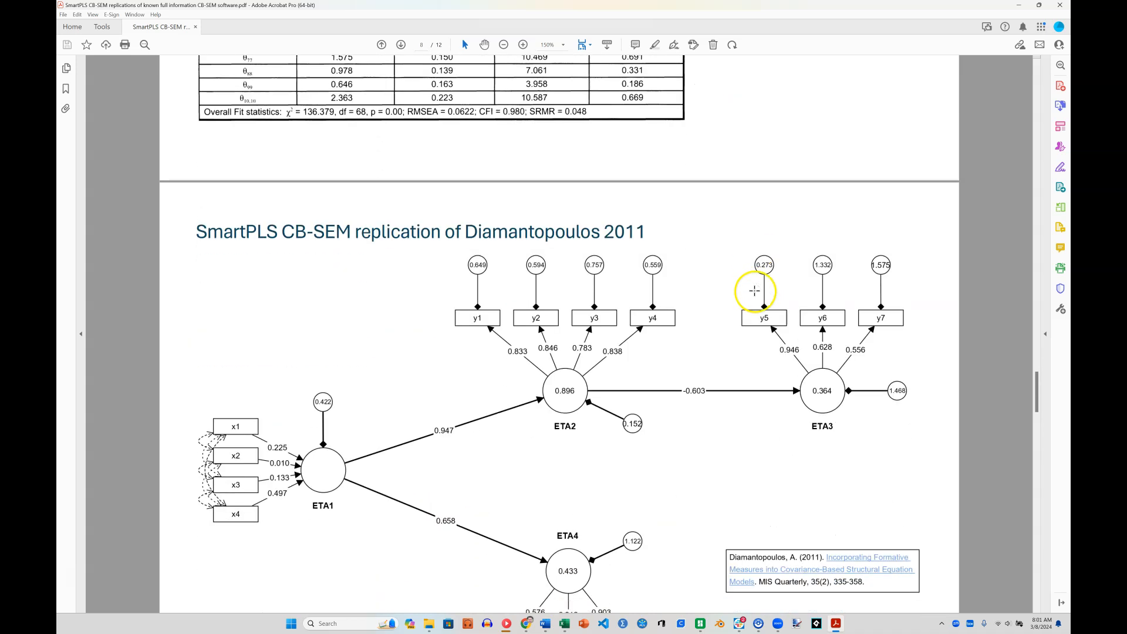
click(523, 45)
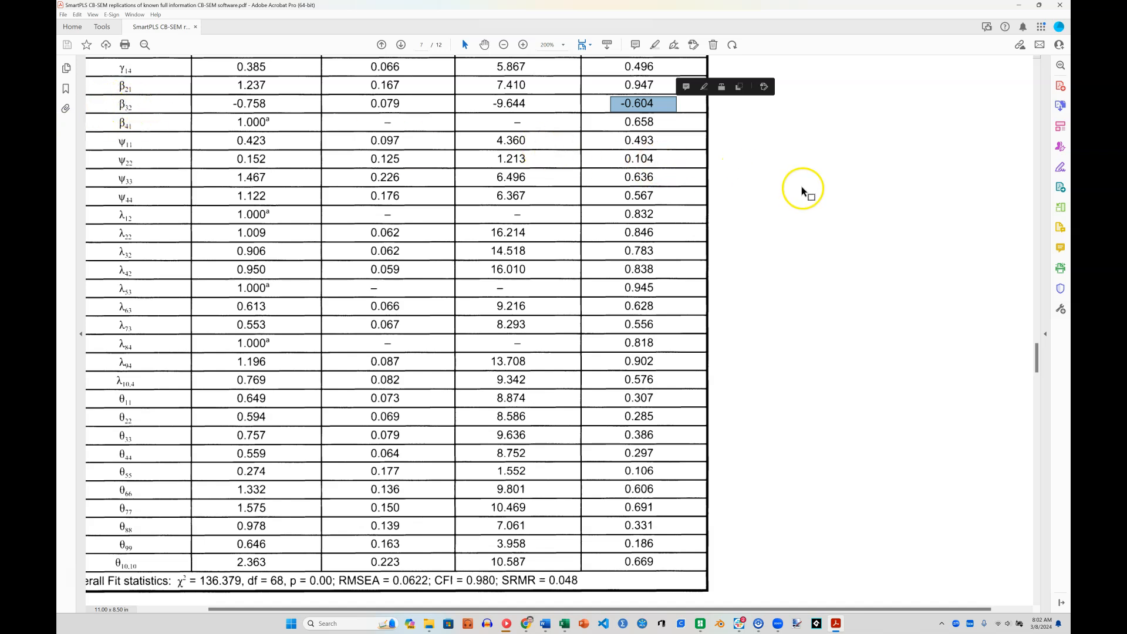
mouse_move(782, 200)
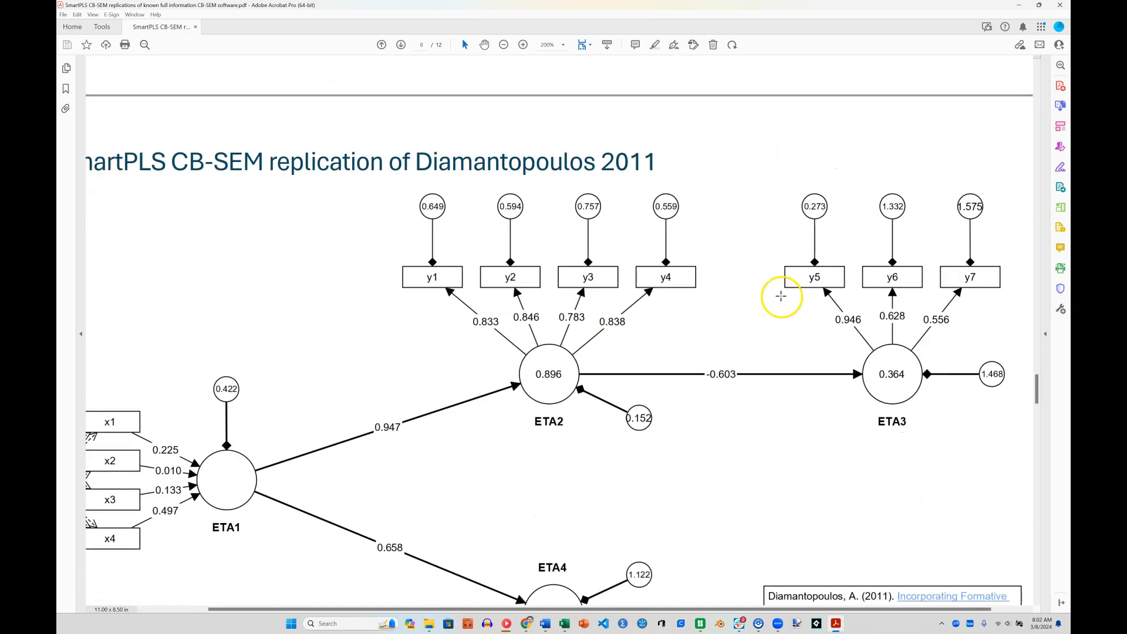
Check the SmartPLS replication diagram, then continue to the Hair et al. 2018 page
scroll(down, 3)
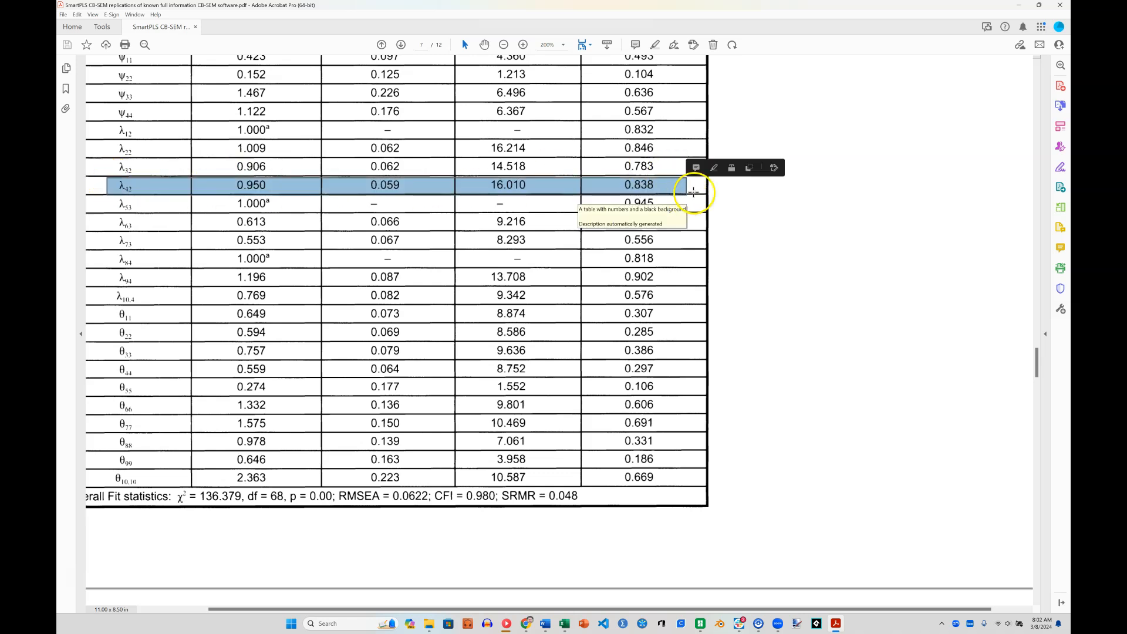
scroll(down, 3)
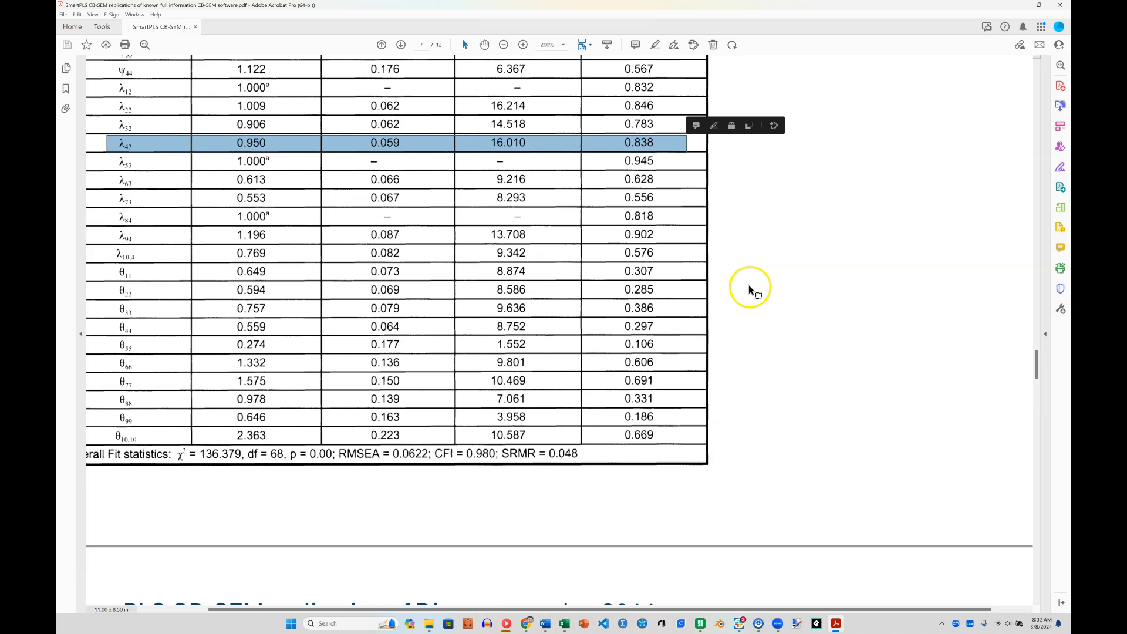
click(400, 44)
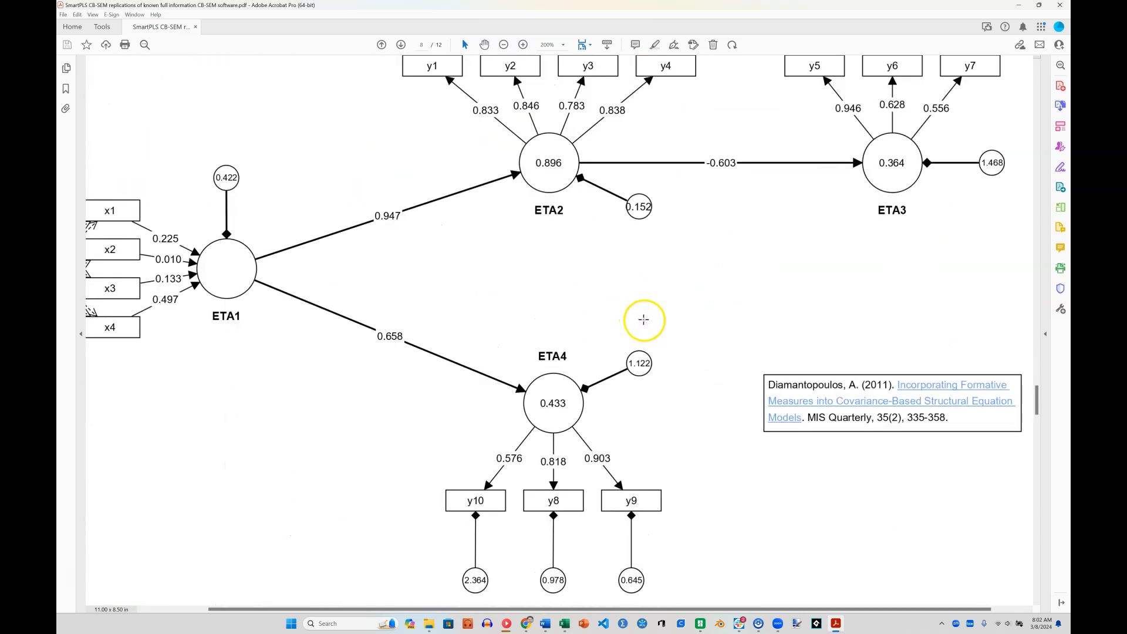
scroll(down, 3)
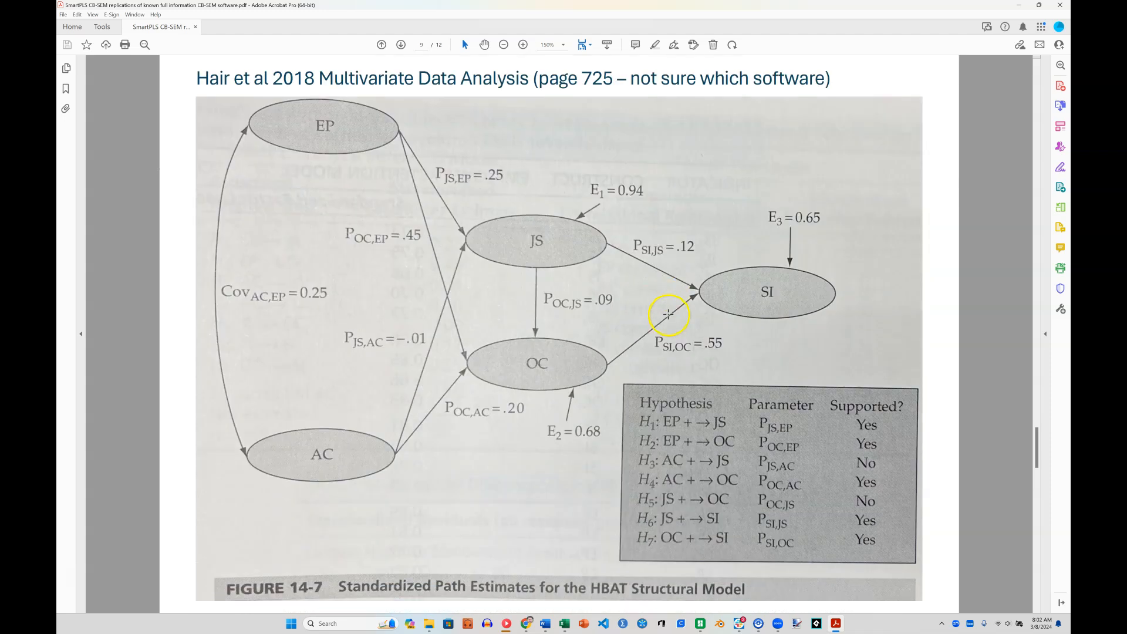
Scroll past Figure 14-7 toward the Rigdon 1998 Appendix A LISREL page
scroll(down, 3)
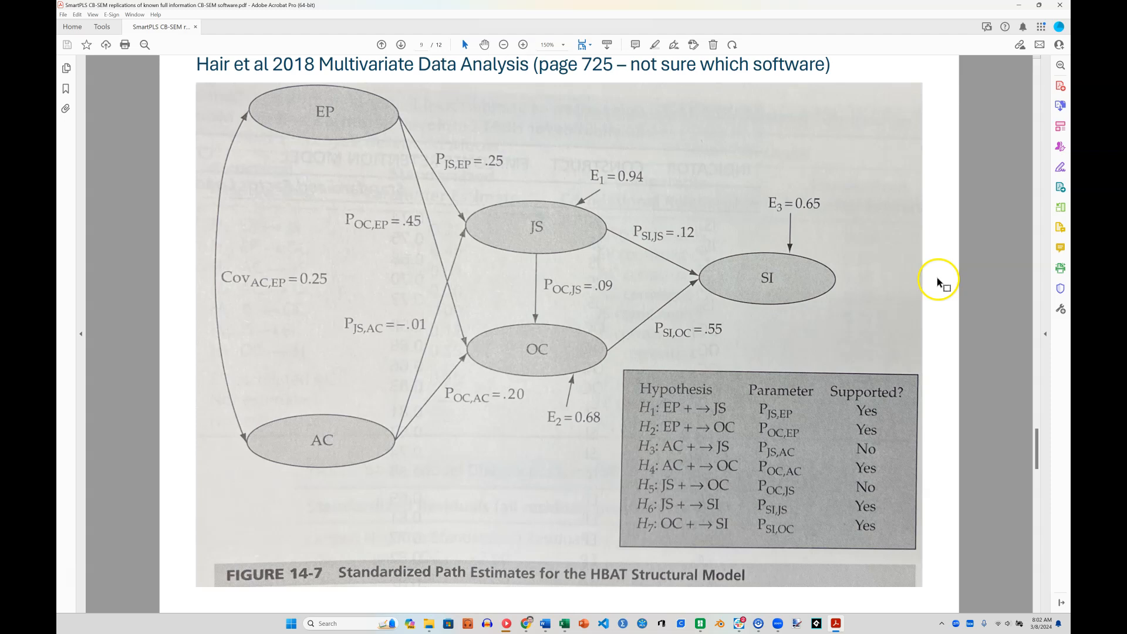
mouse_move(665, 313)
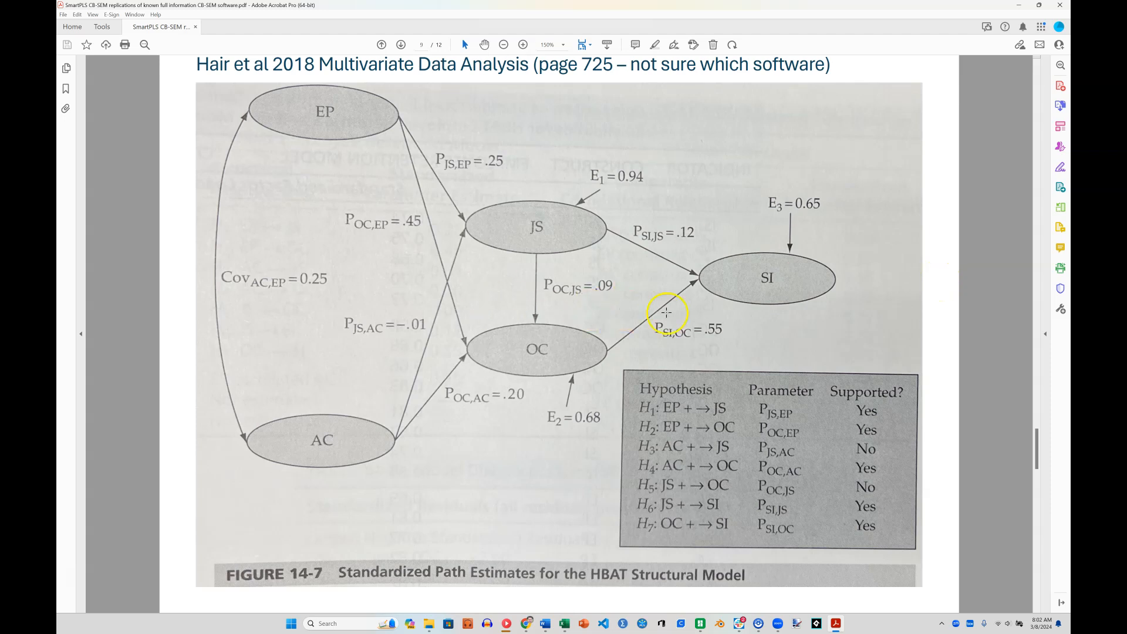
mouse_move(697, 227)
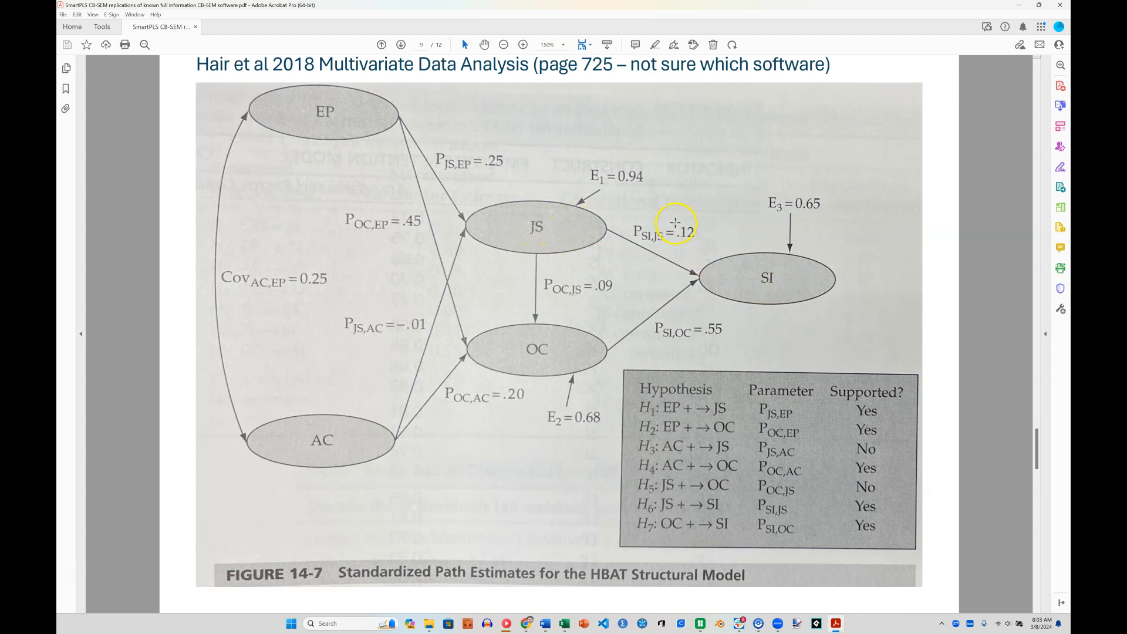
mouse_move(728, 261)
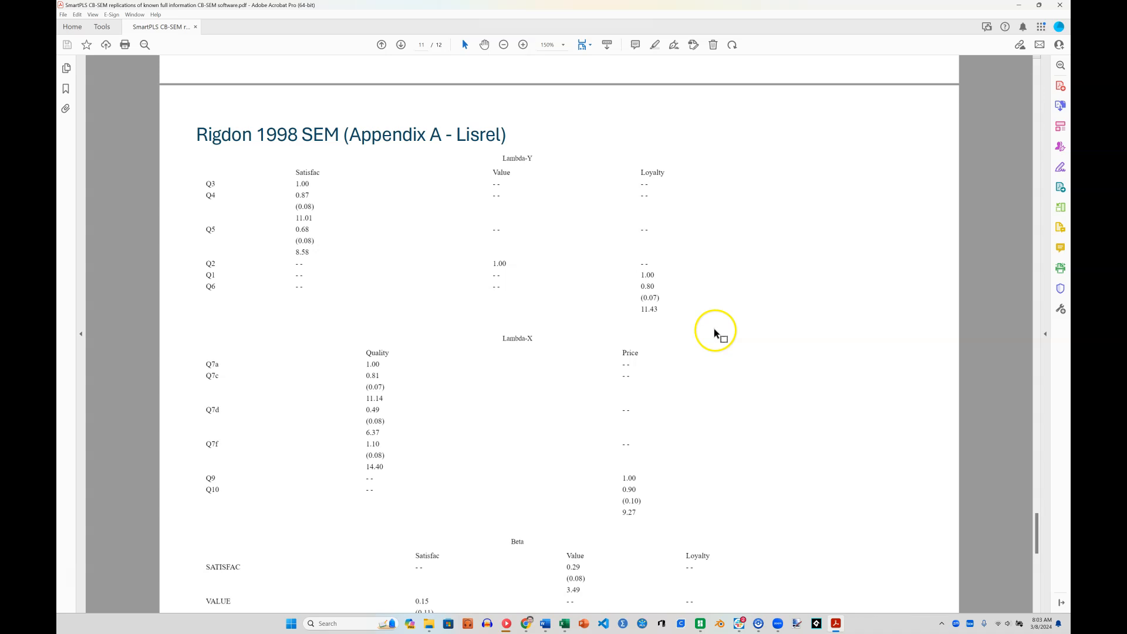
Scroll to the final page showing the SmartPLS CB-SEM replication of Rigdon 1998
scroll(down, 3)
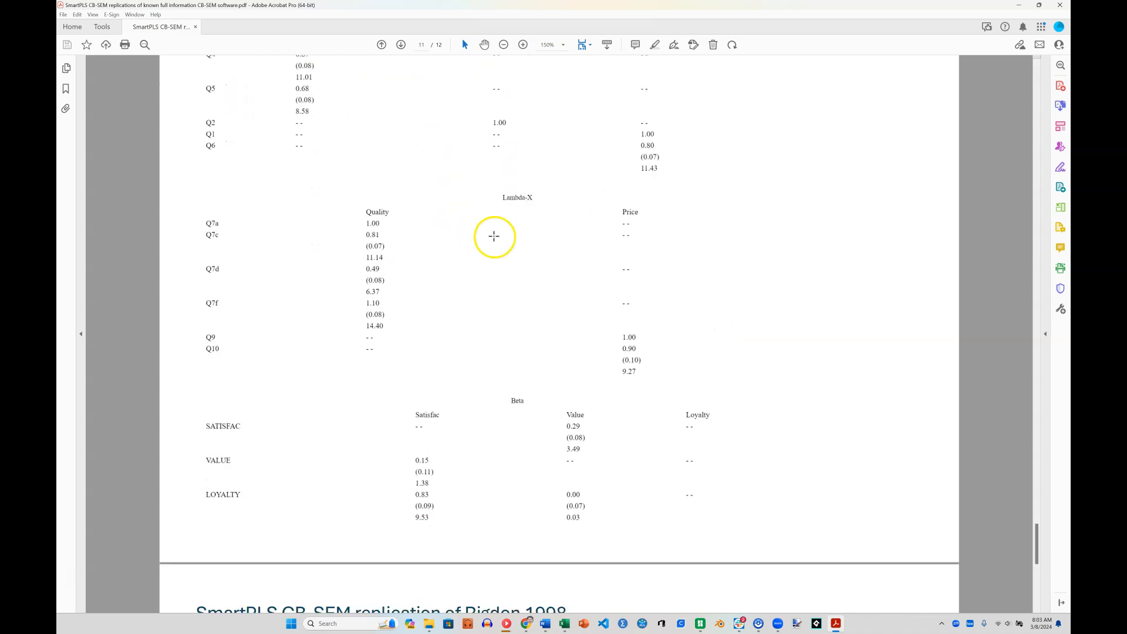
scroll(down, 3)
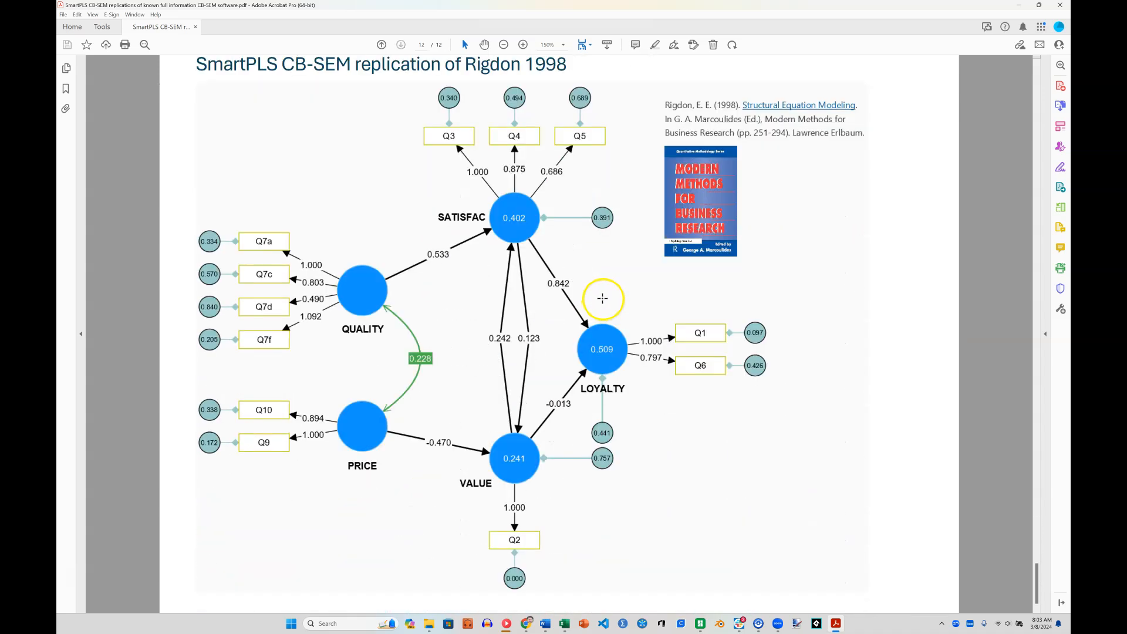
scroll(down, 3)
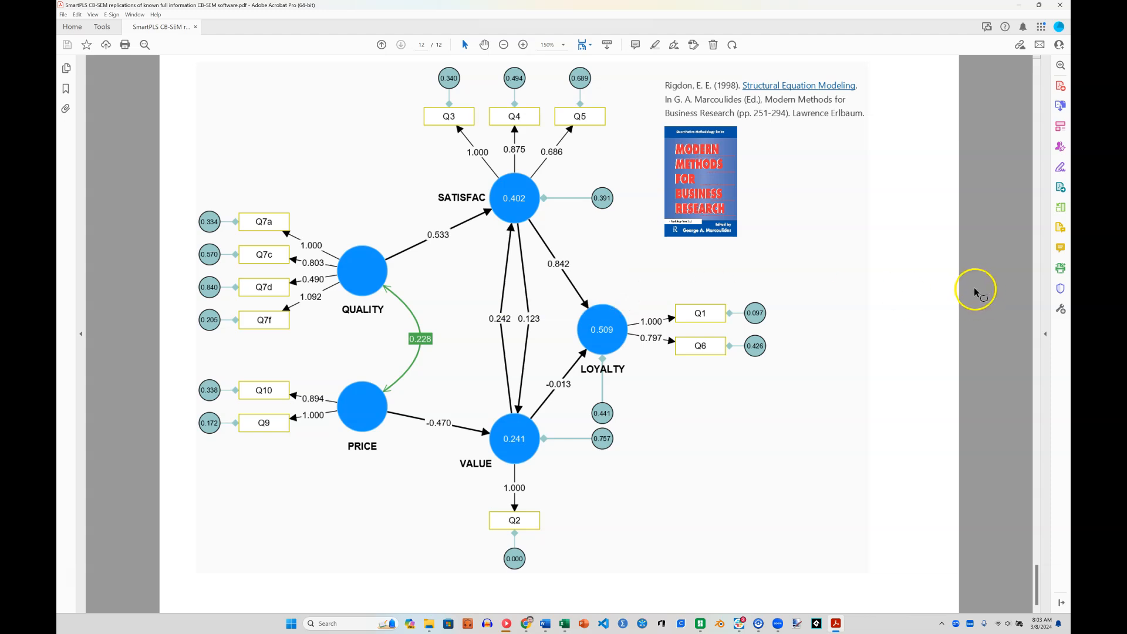
mouse_move(869, 264)
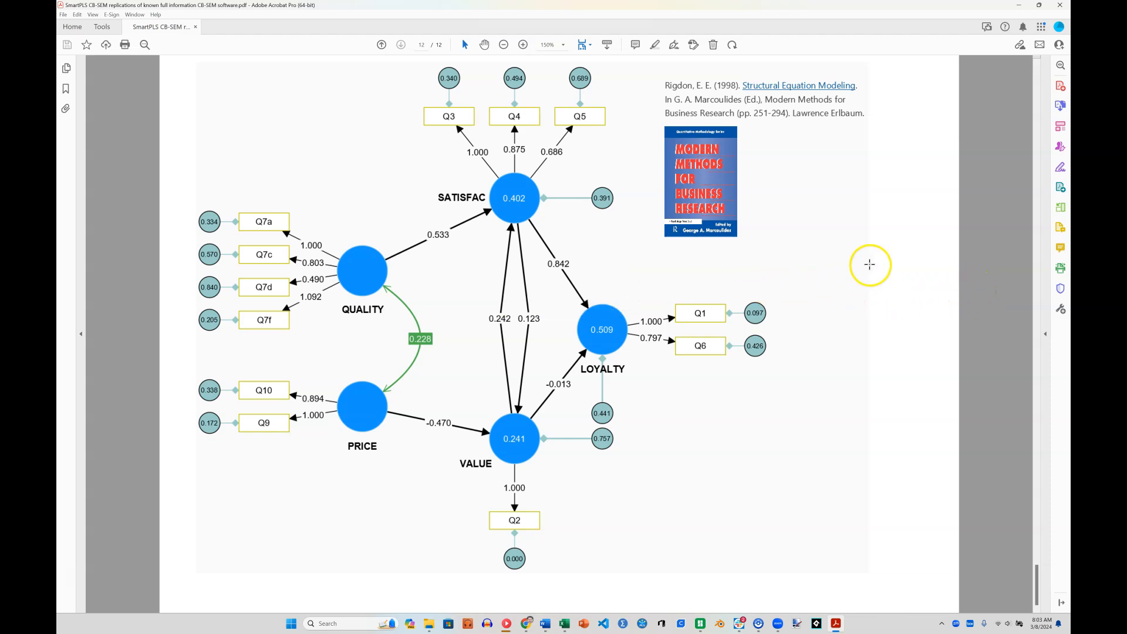
mouse_move(905, 413)
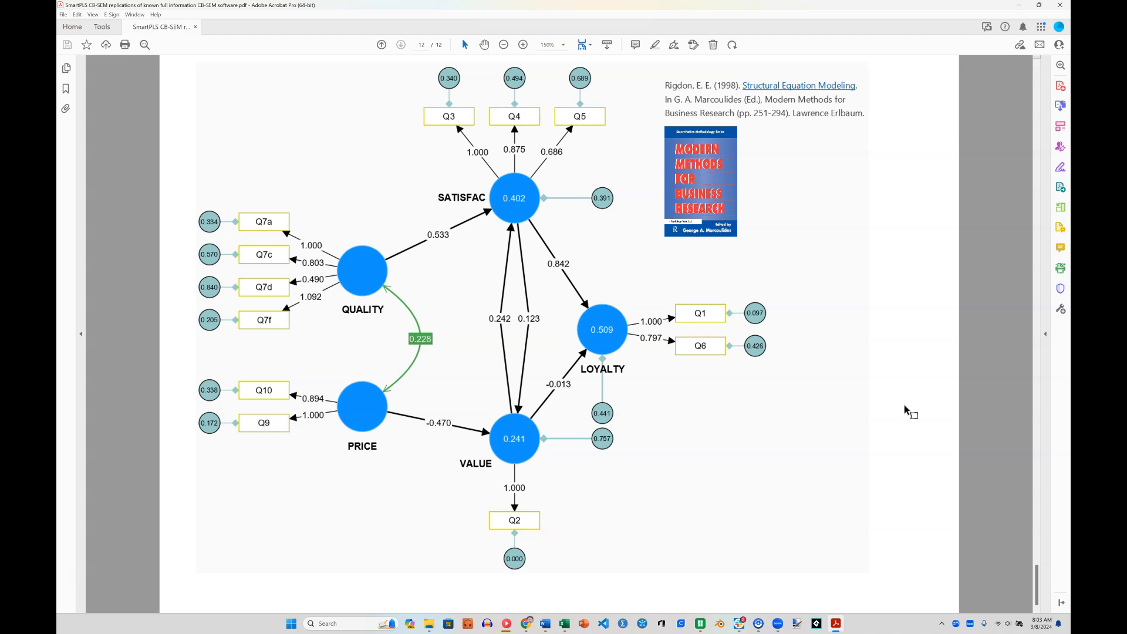